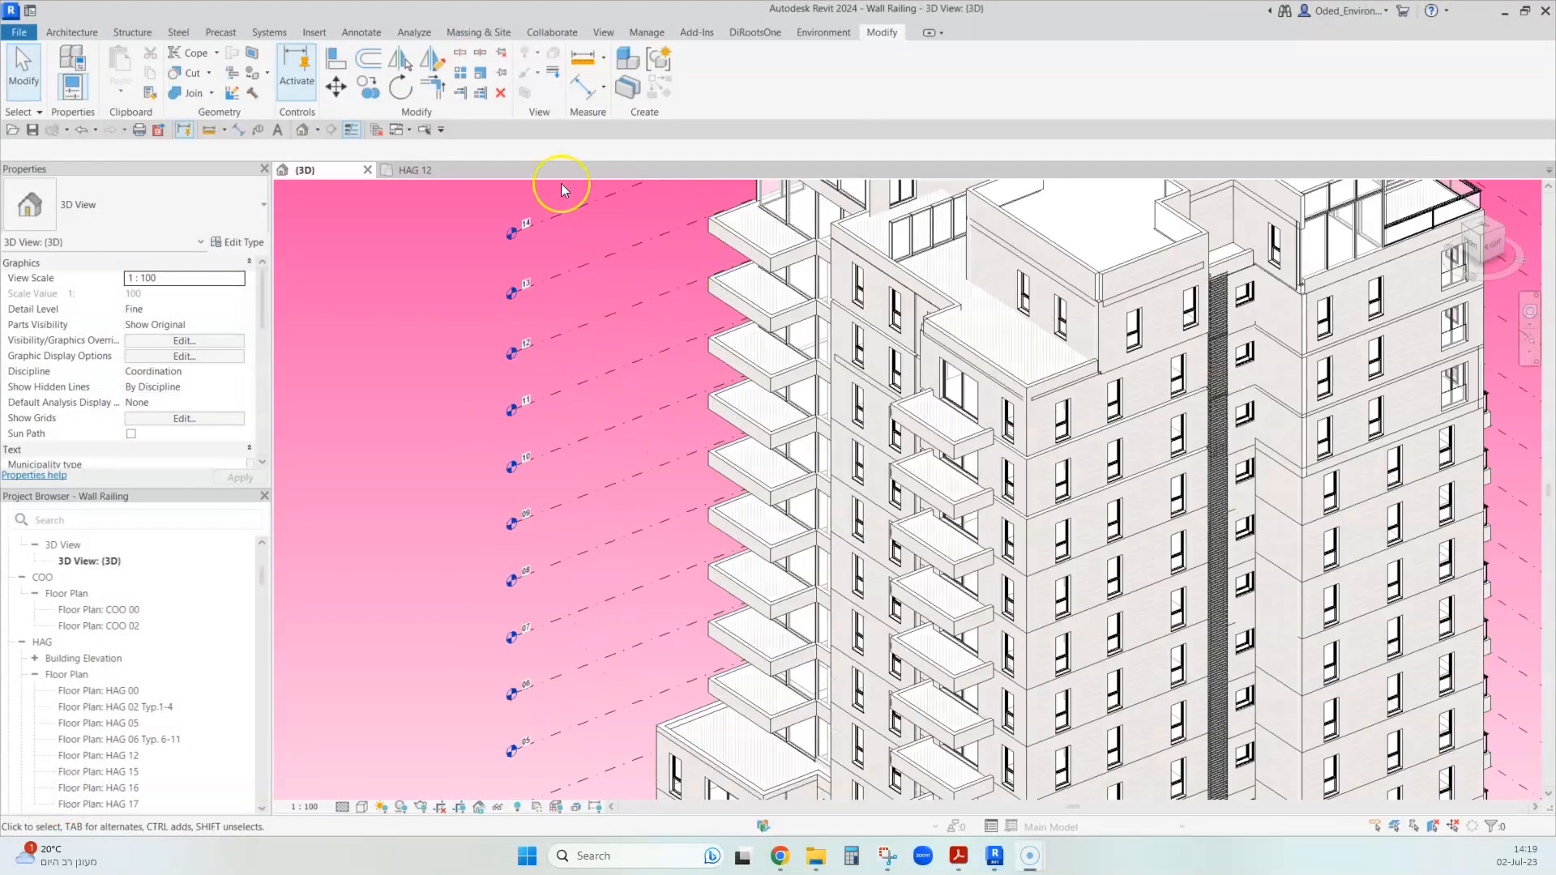
{"action": "mouse_move", "coordinate": [653, 493]}
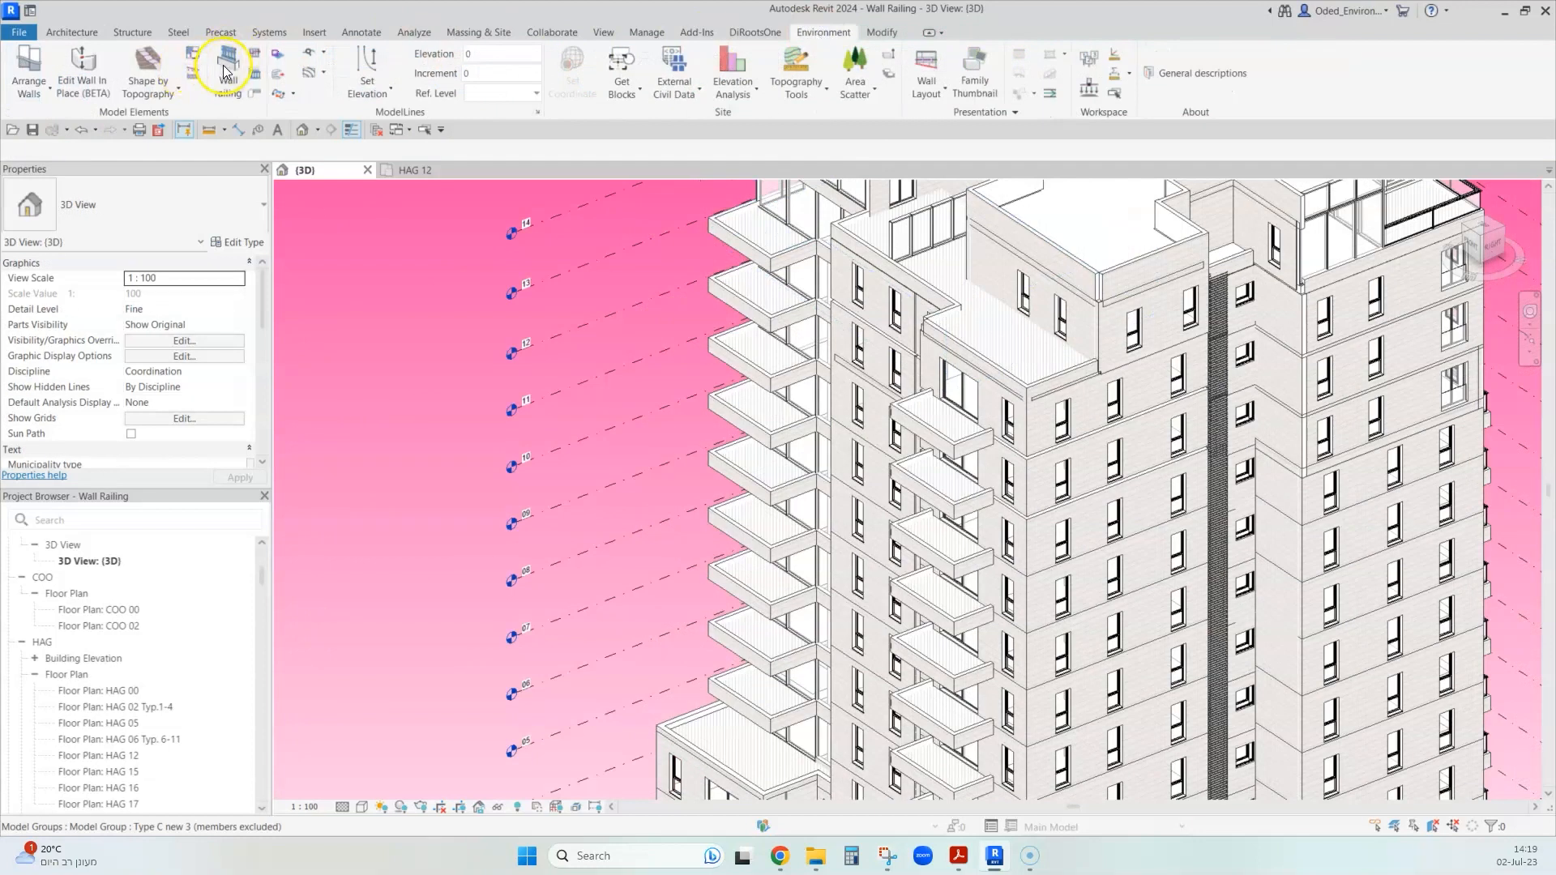
Select the mid-height and left balcony stack parapets via Wall Railing and assign the Simple Glass type
{"action": "left_click", "coordinate": [226, 65]}
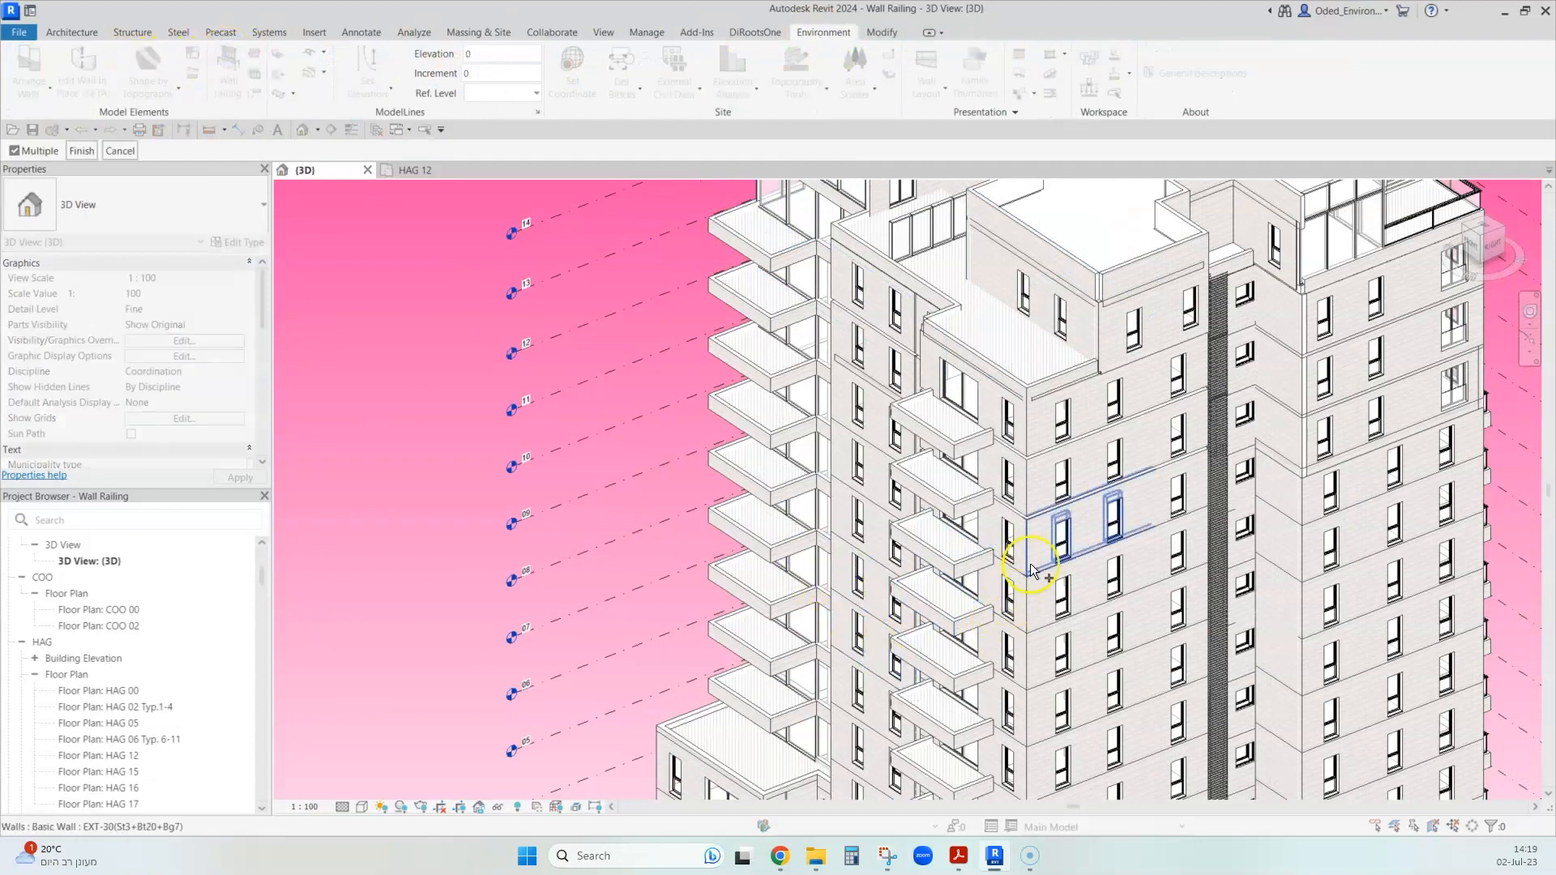
{"action": "left_click_drag", "start_coordinate": [1032, 566], "coordinate": [1015, 501]}
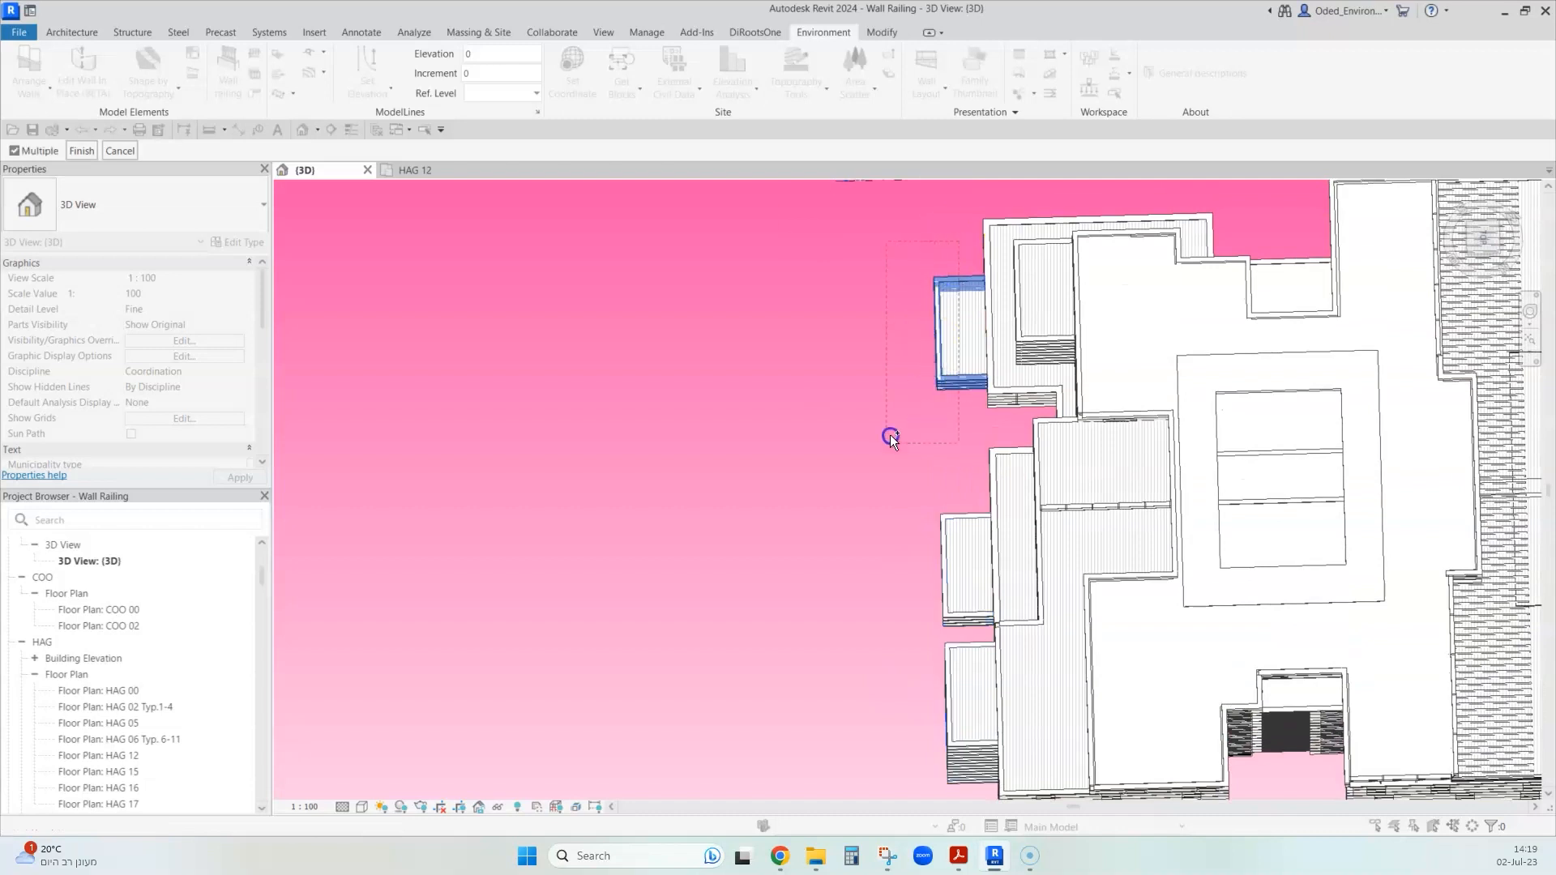
{"action": "left_click_drag", "start_coordinate": [889, 436], "coordinate": [1227, 506]}
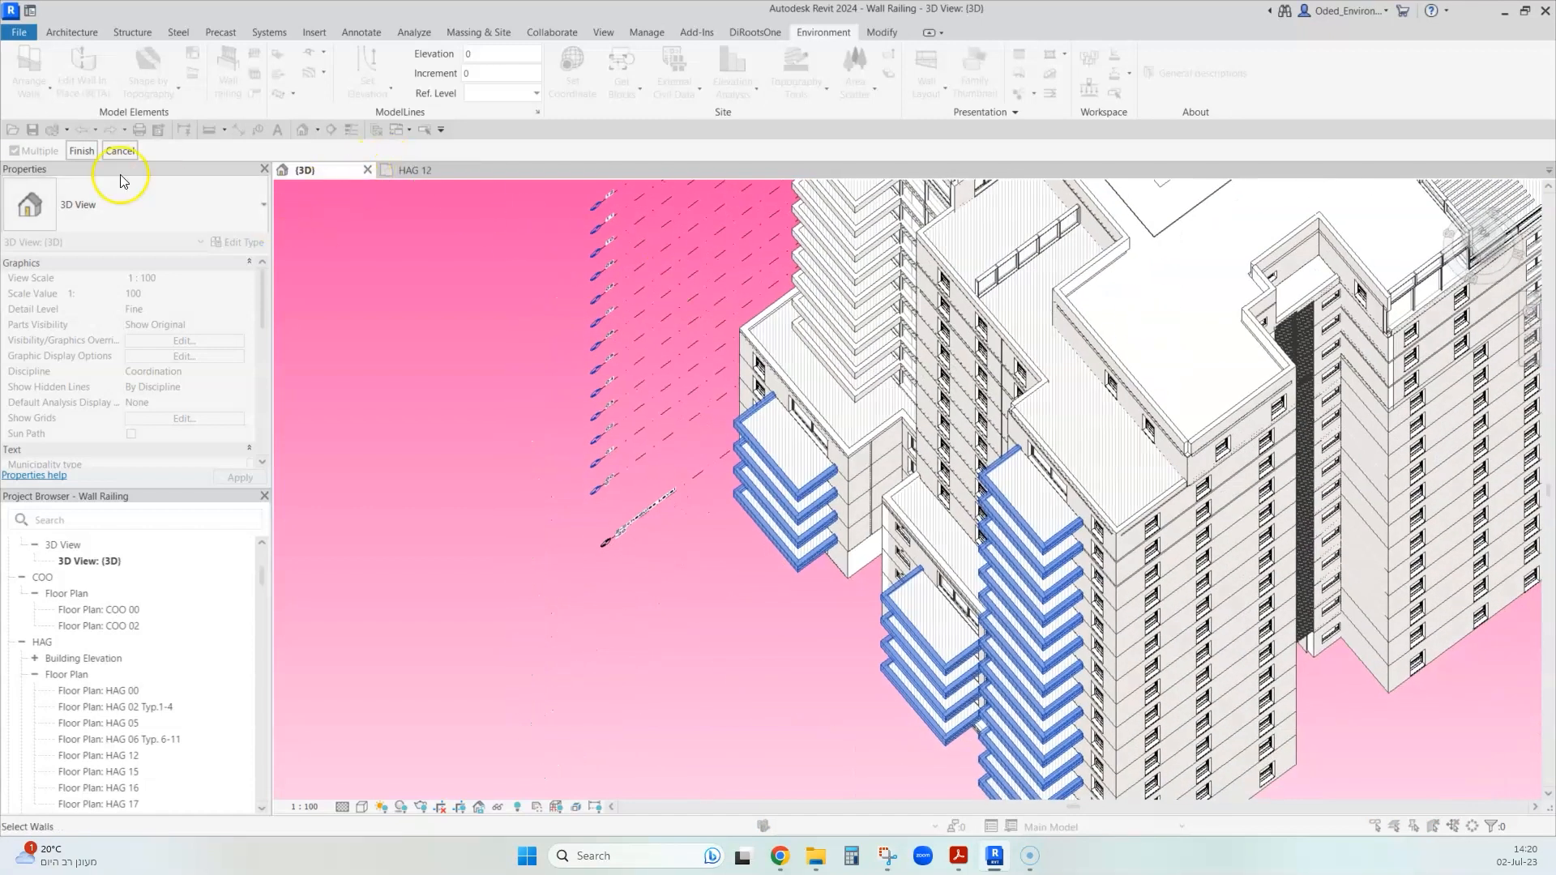
{"action": "left_click", "coordinate": [868, 434]}
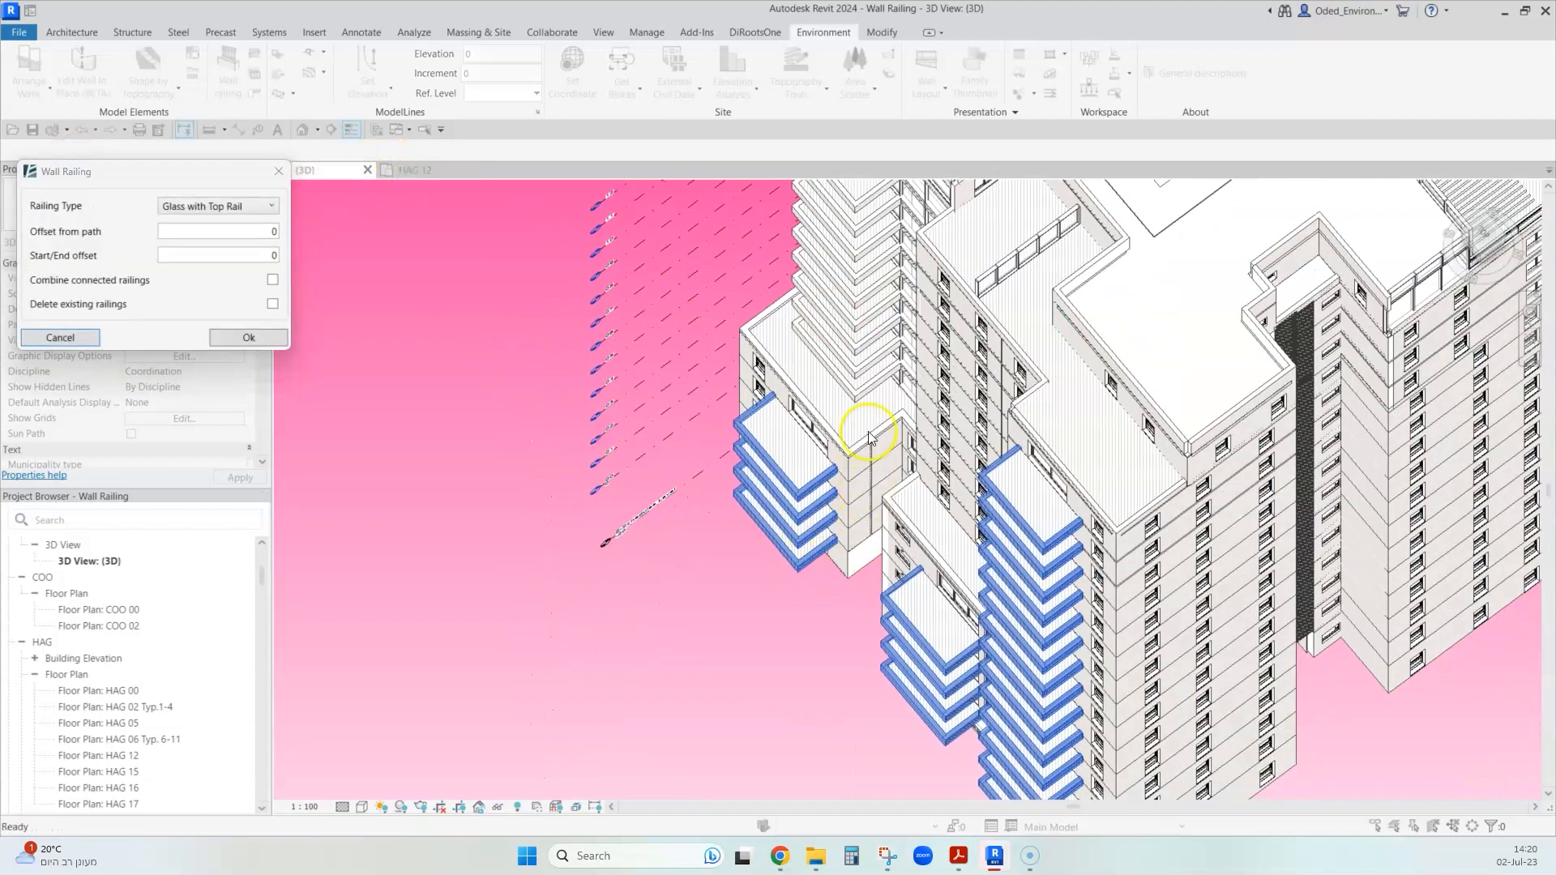
{"action": "left_click", "coordinate": [215, 206]}
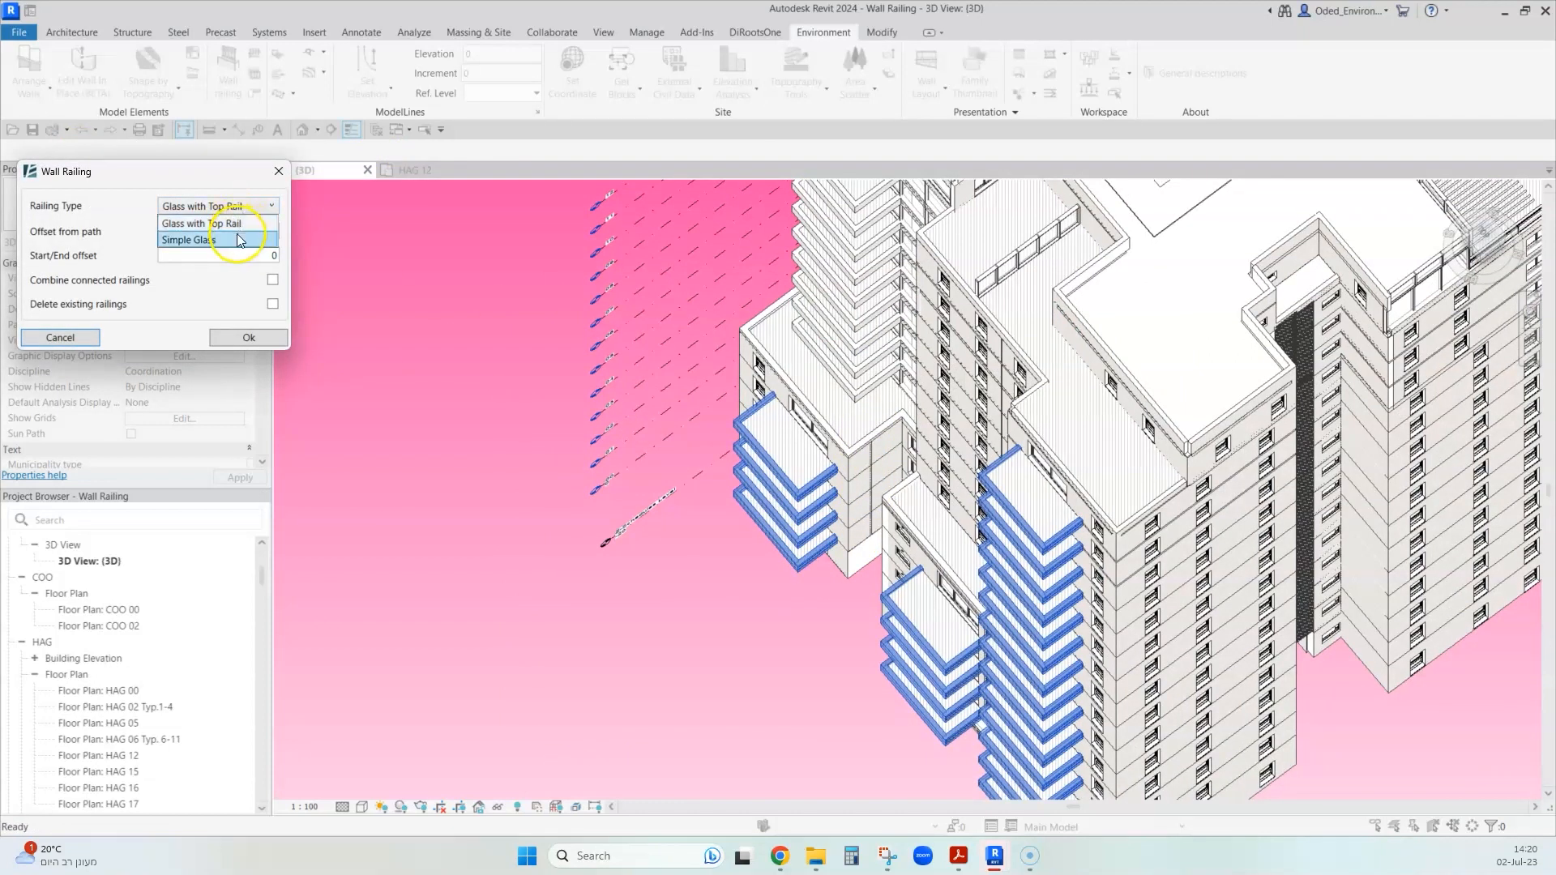
{"action": "left_click", "coordinate": [58, 338]}
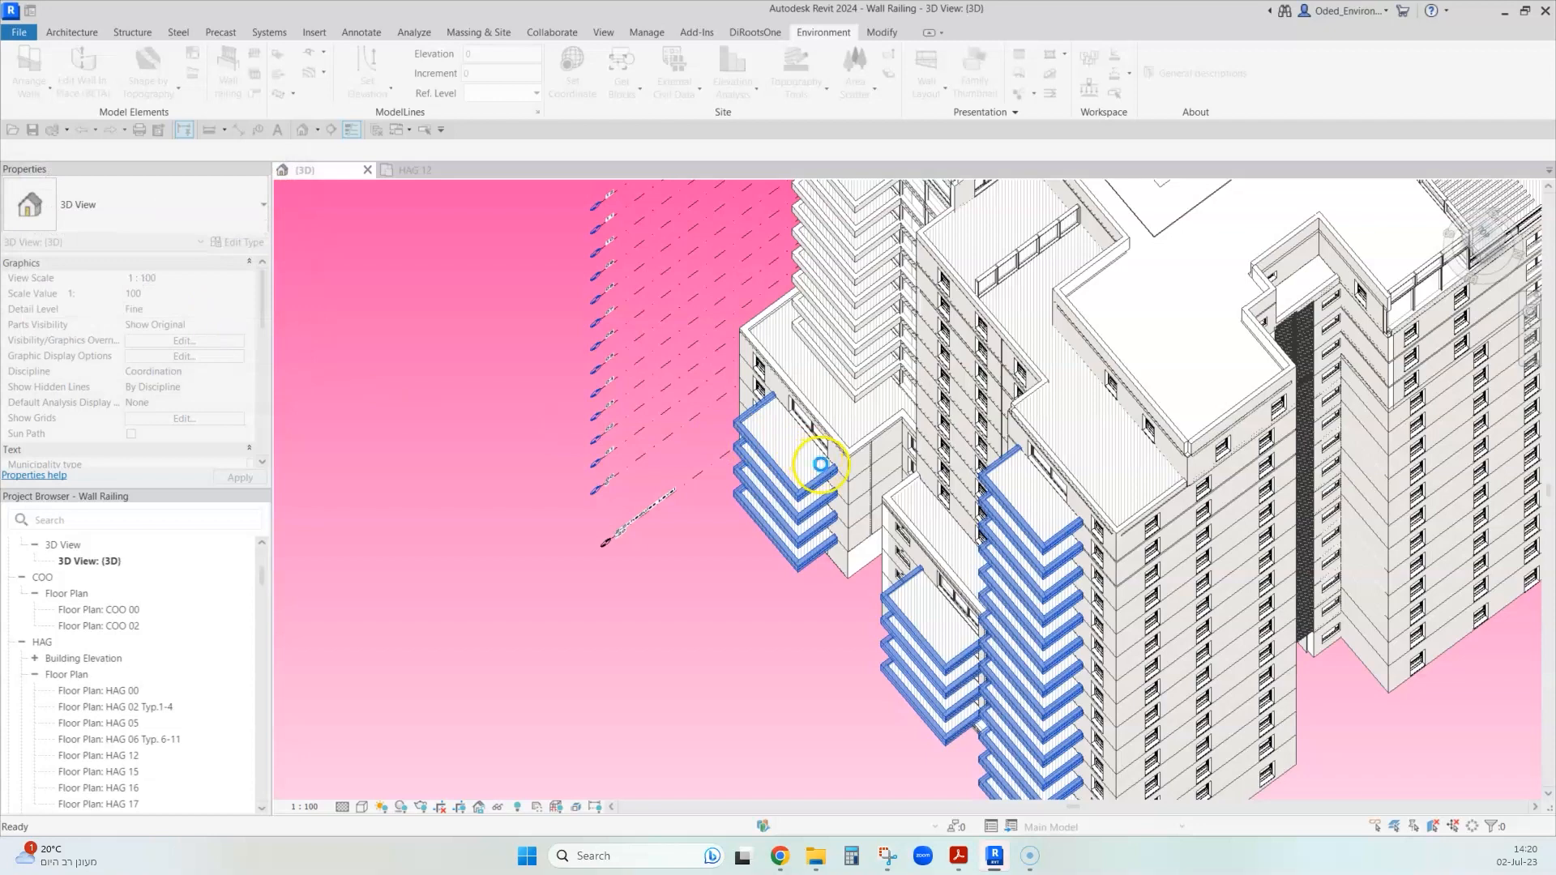